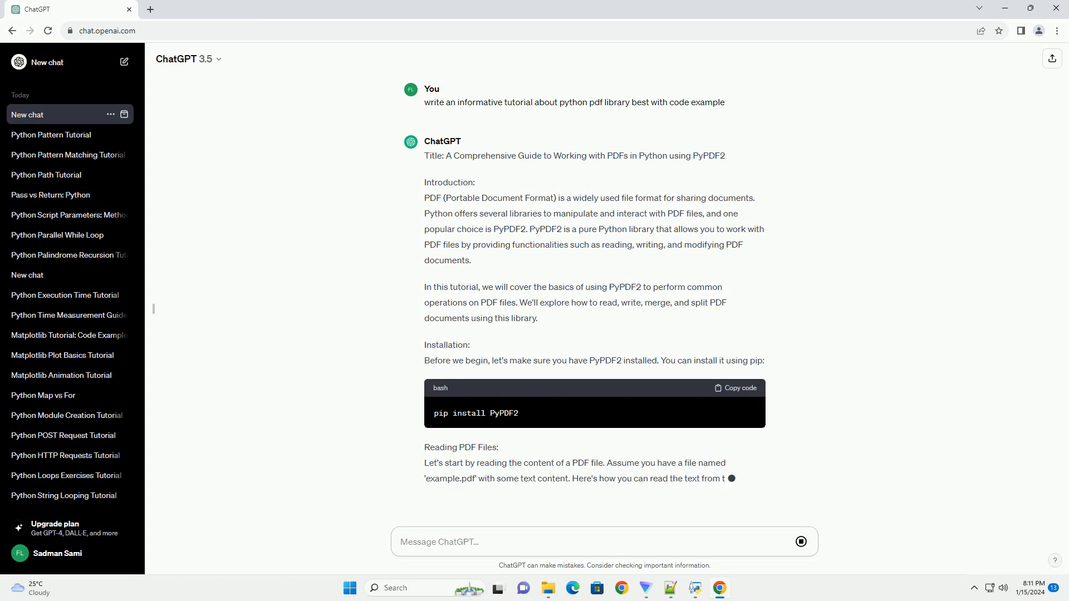
pyautogui.scroll(-3)
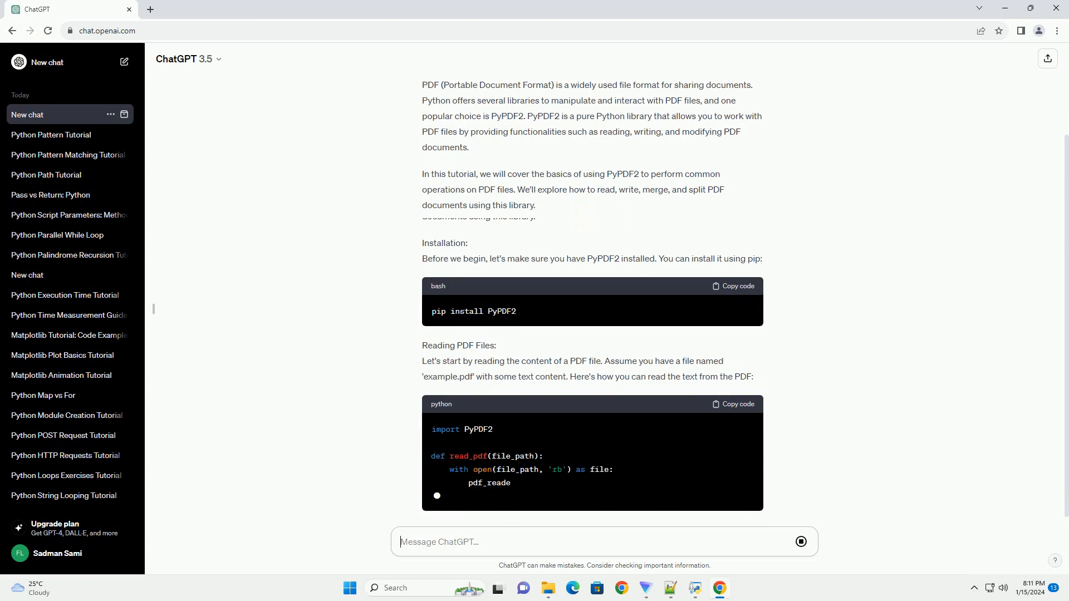
pyautogui.scroll(-3)
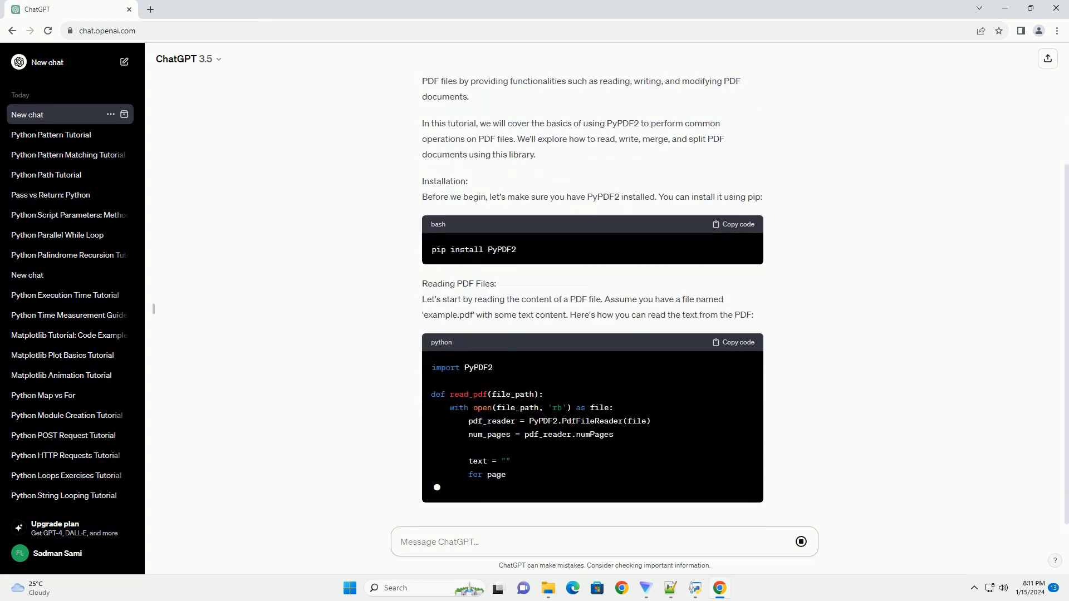
pyautogui.scroll(-3)
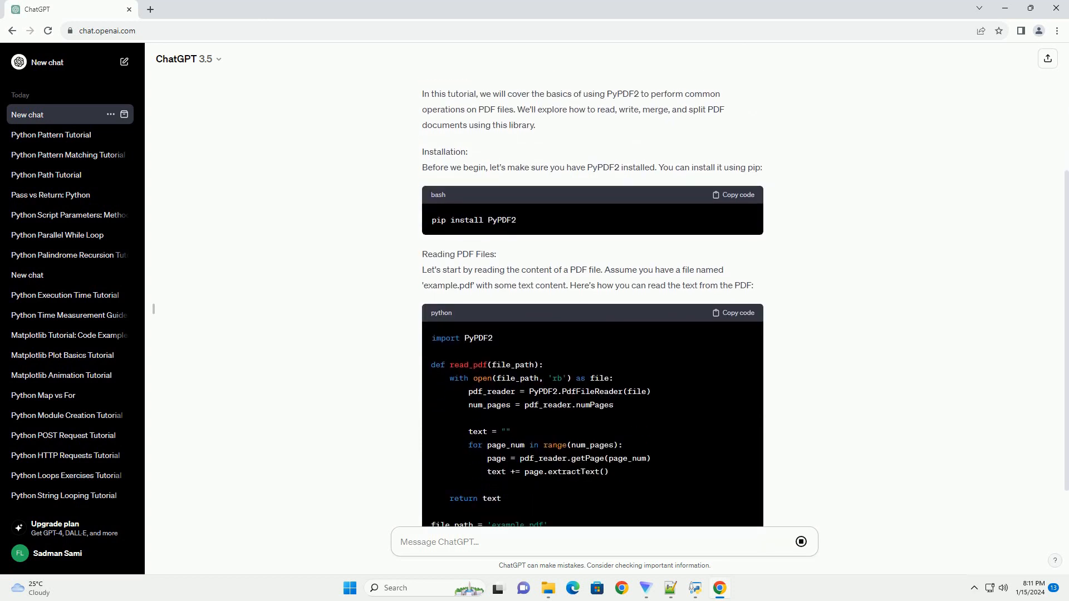
pyautogui.scroll(-3)
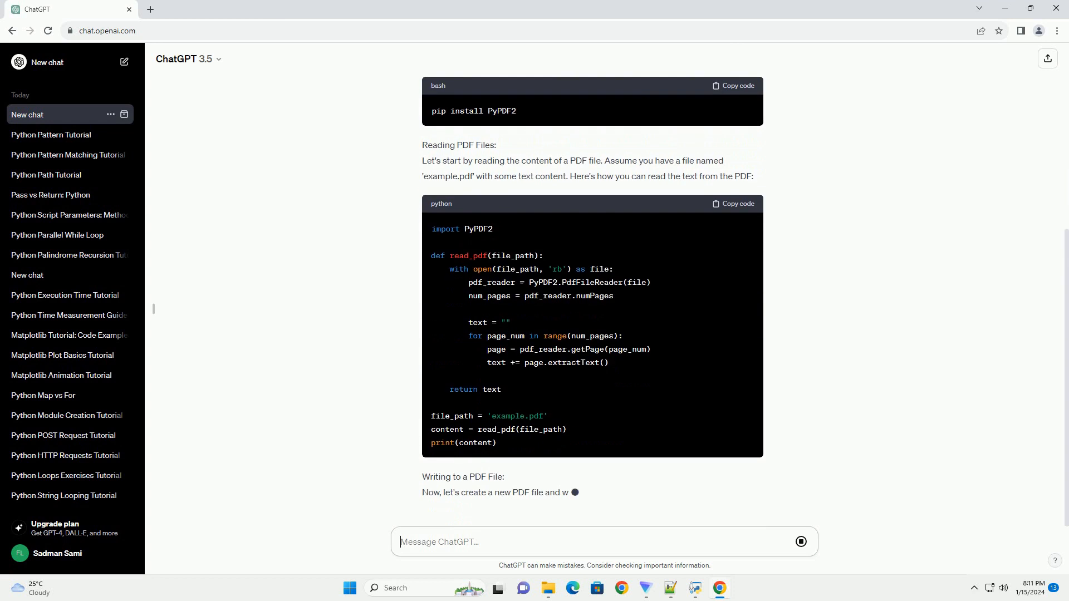
pyautogui.scroll(-3)
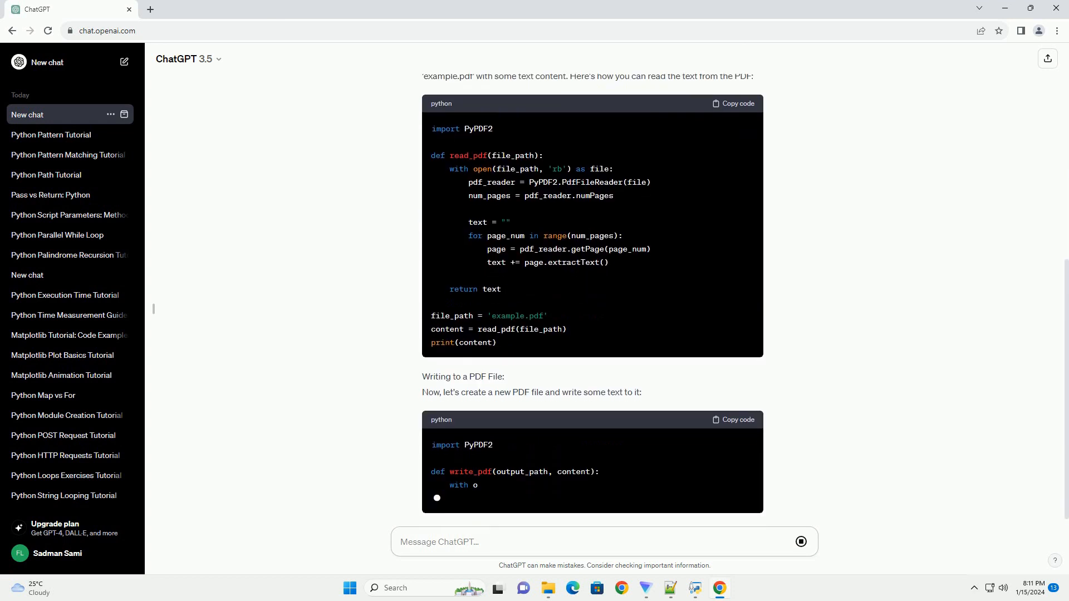
pyautogui.scroll(-3)
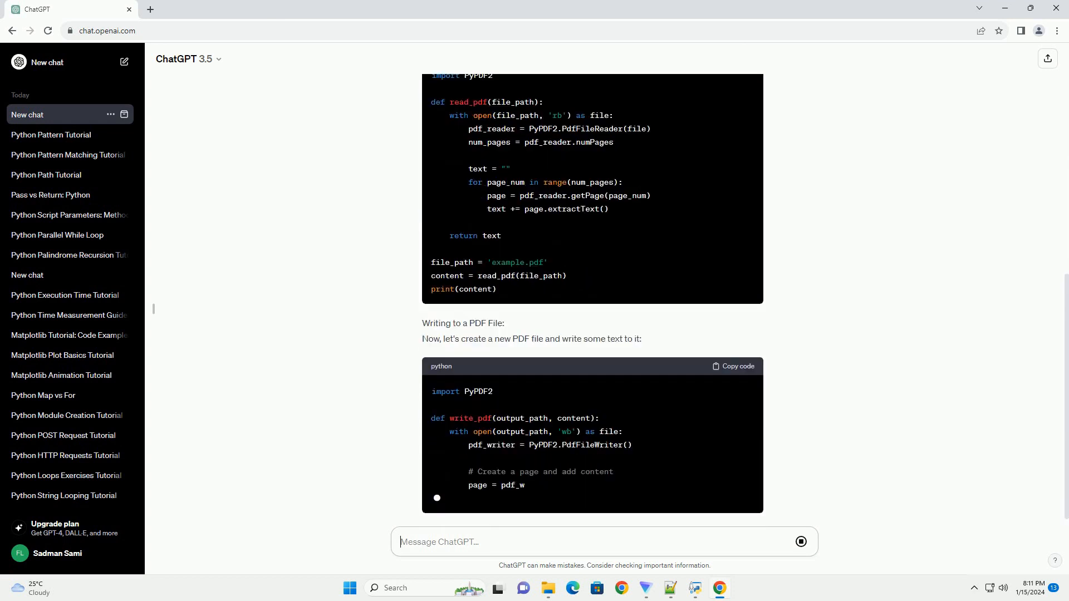
pyautogui.scroll(-3)
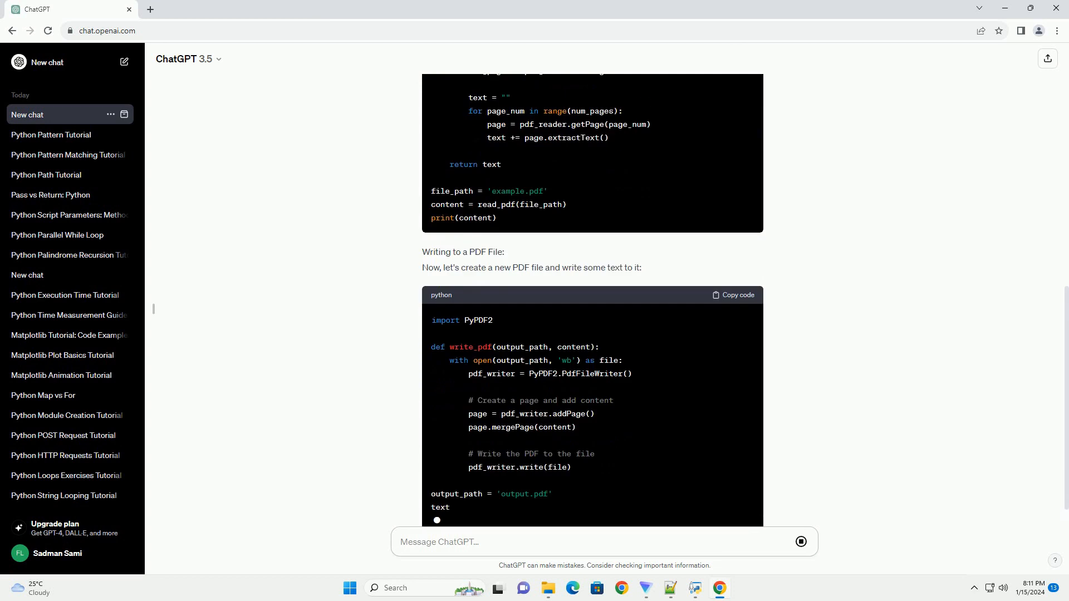
pyautogui.scroll(-3)
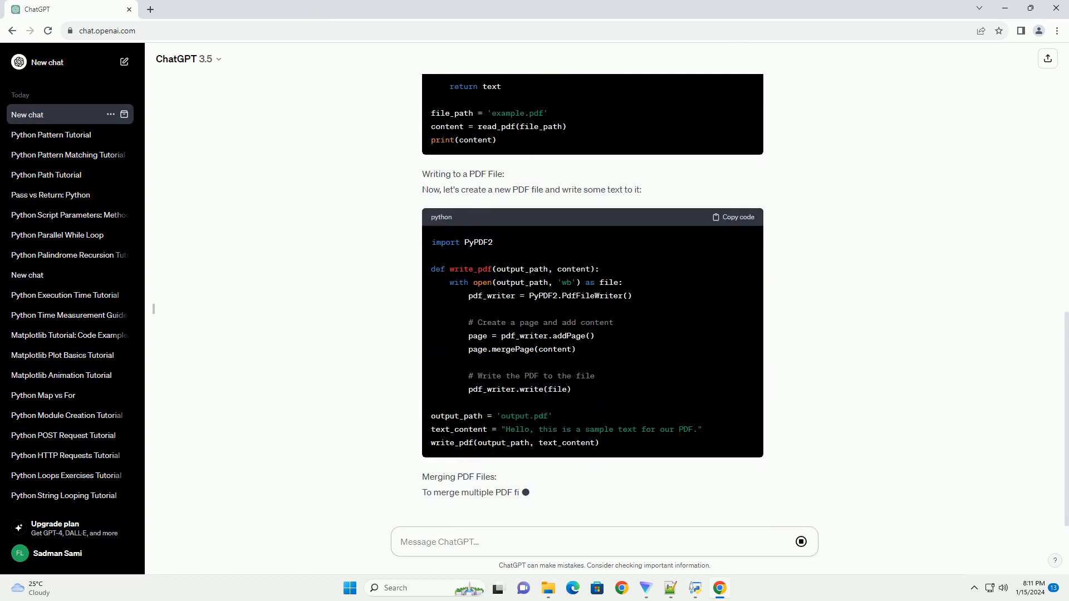
pyautogui.scroll(-3)
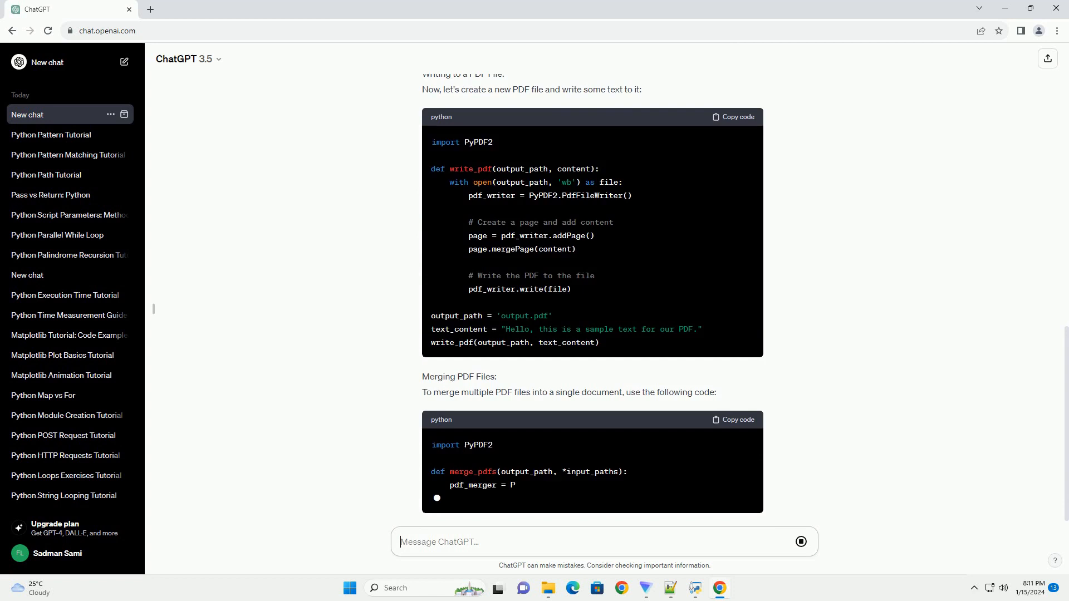
pyautogui.scroll(-3)
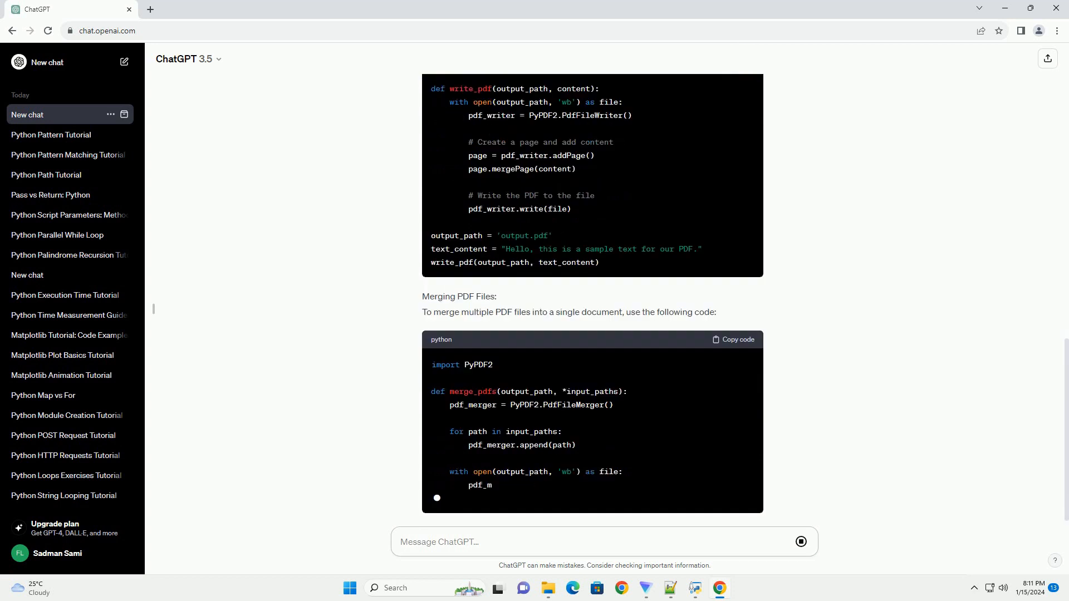
pyautogui.scroll(-3)
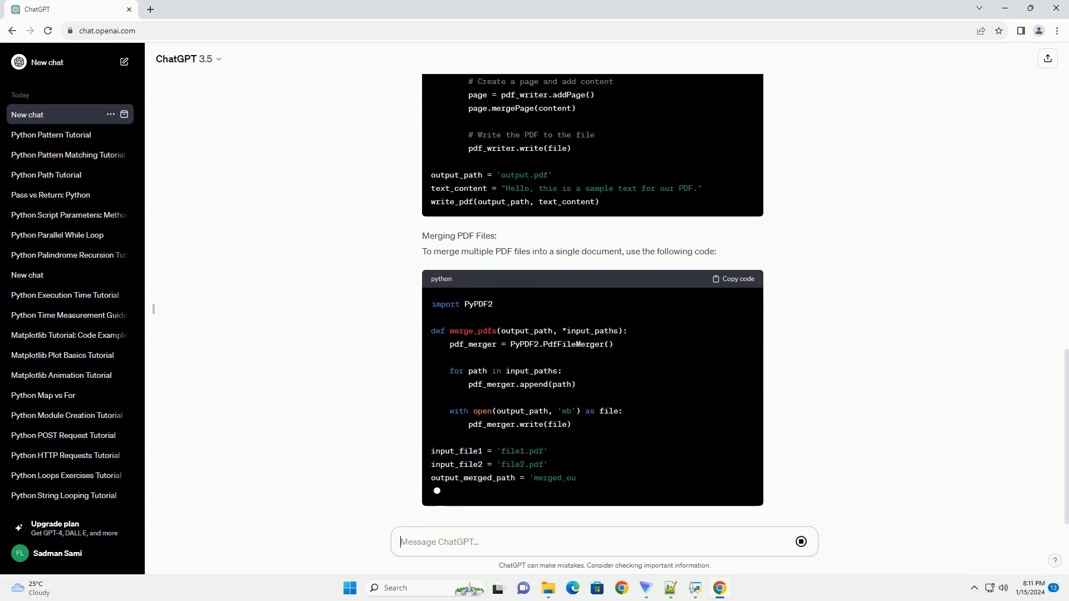
pyautogui.scroll(-3)
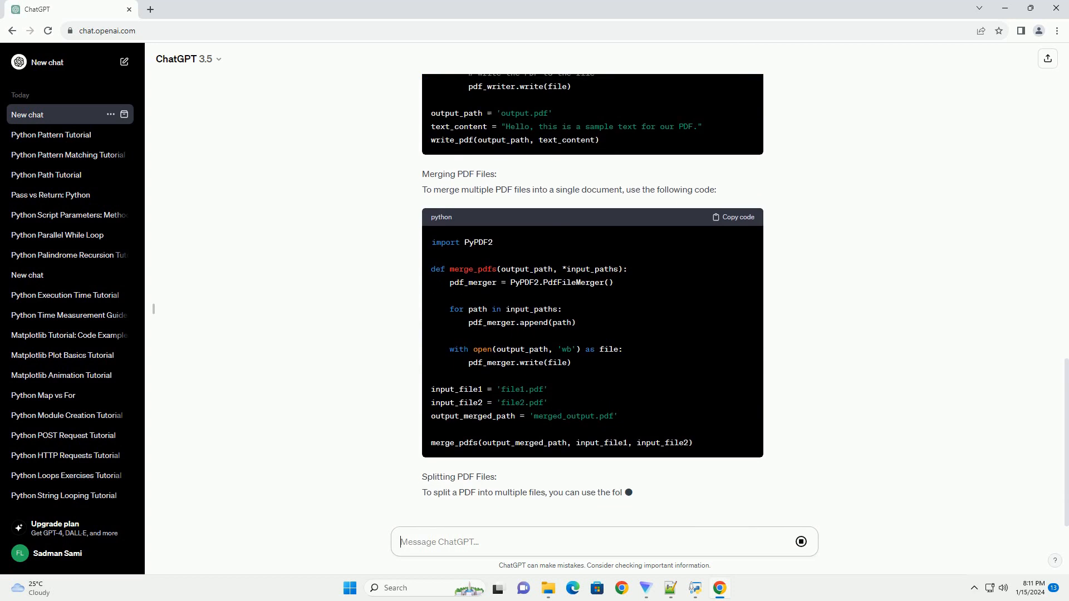
pyautogui.scroll(-3)
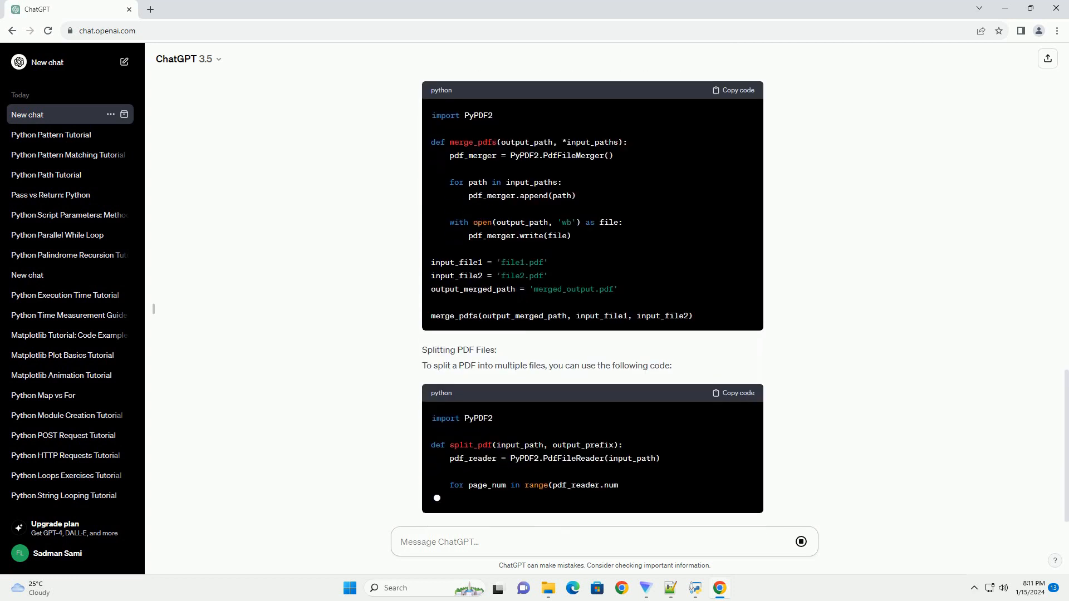
pyautogui.scroll(-3)
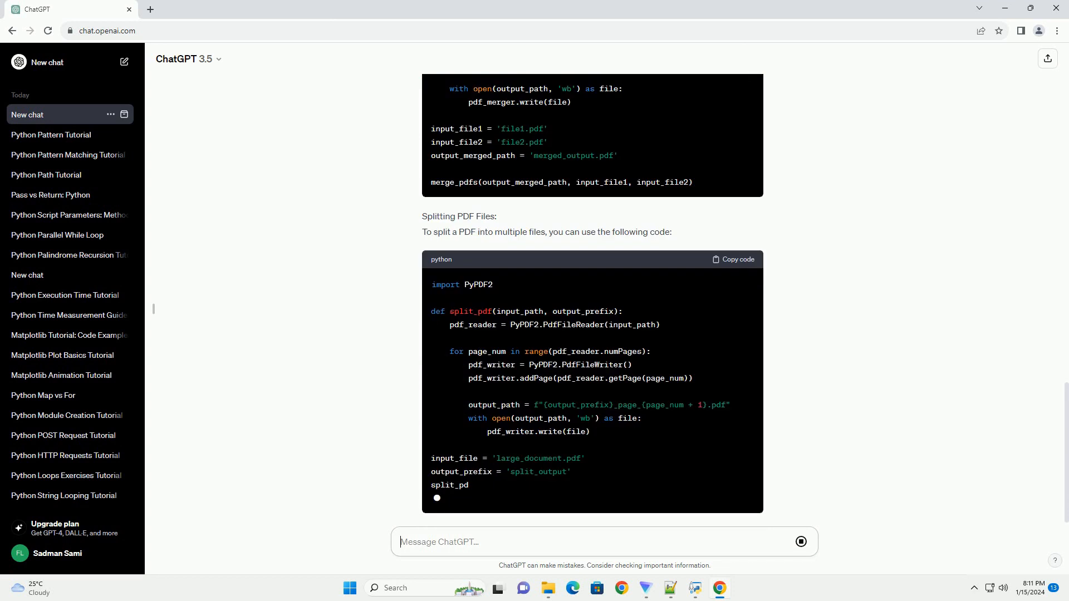
pyautogui.scroll(-3)
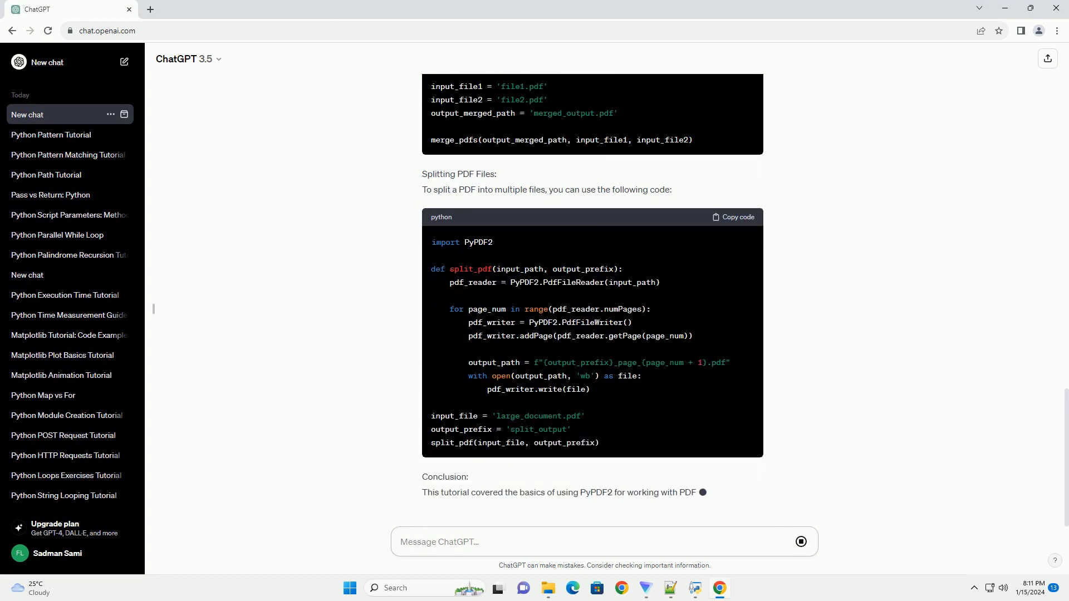
pyautogui.scroll(-3)
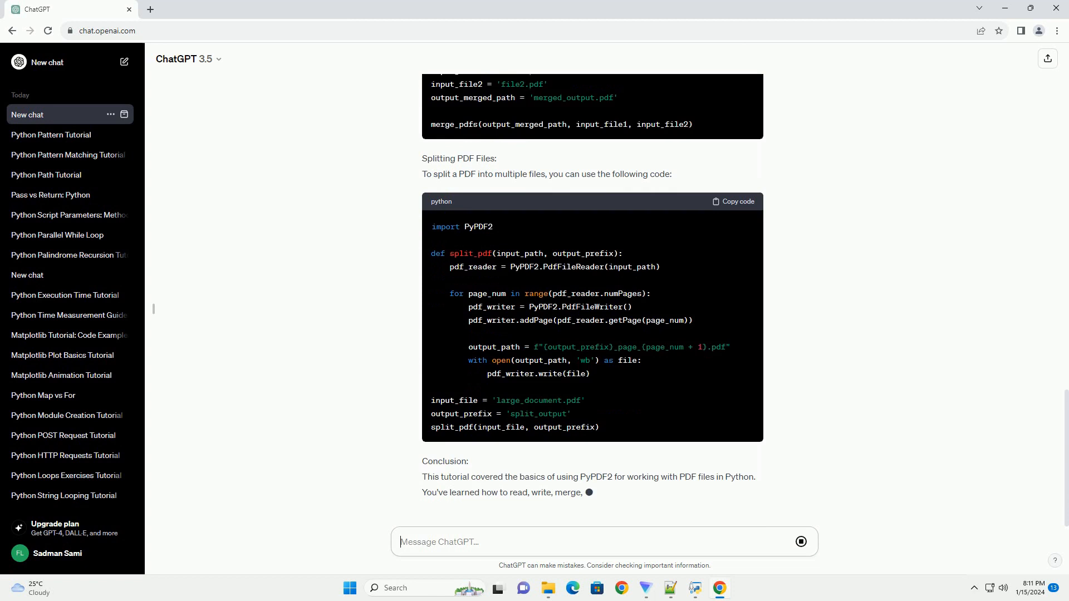